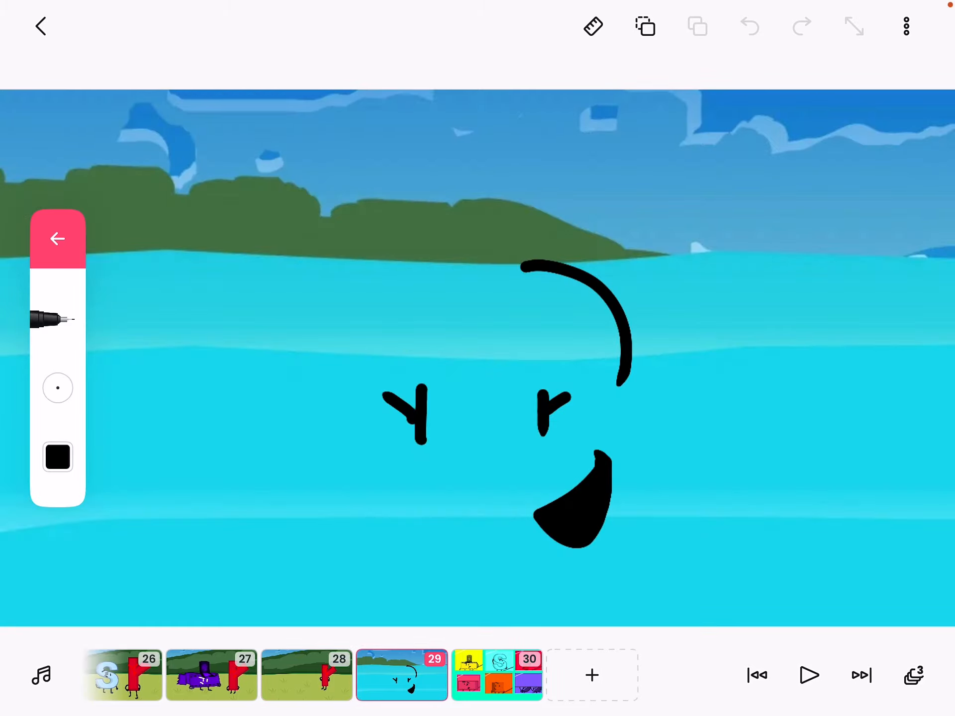
Switch to frame 30, the six-panel voting screen of contestants.
left_click(748, 26)
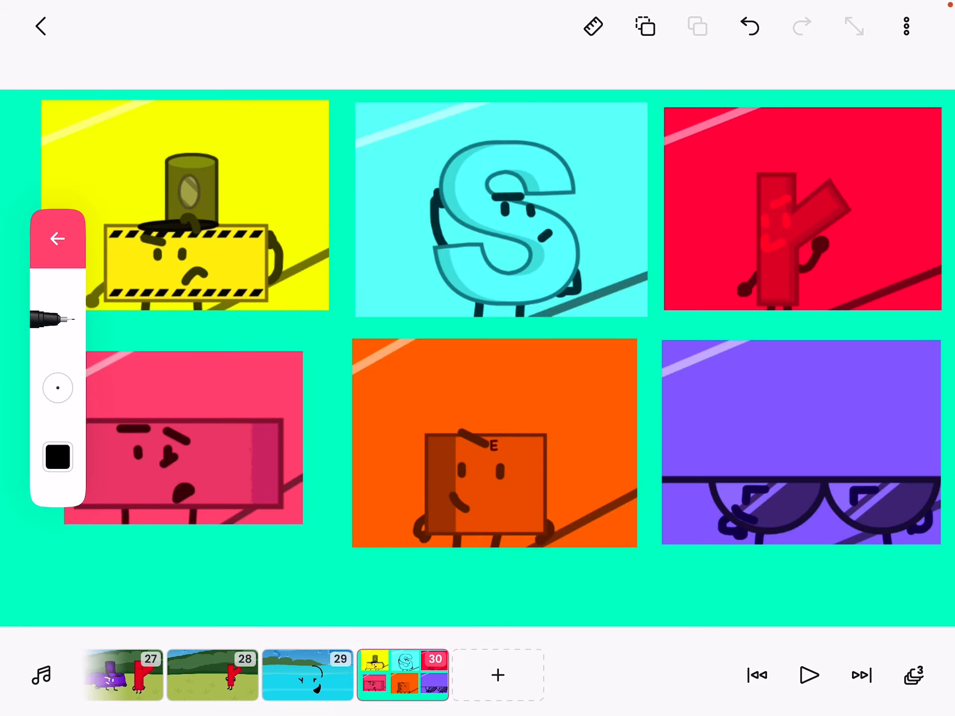